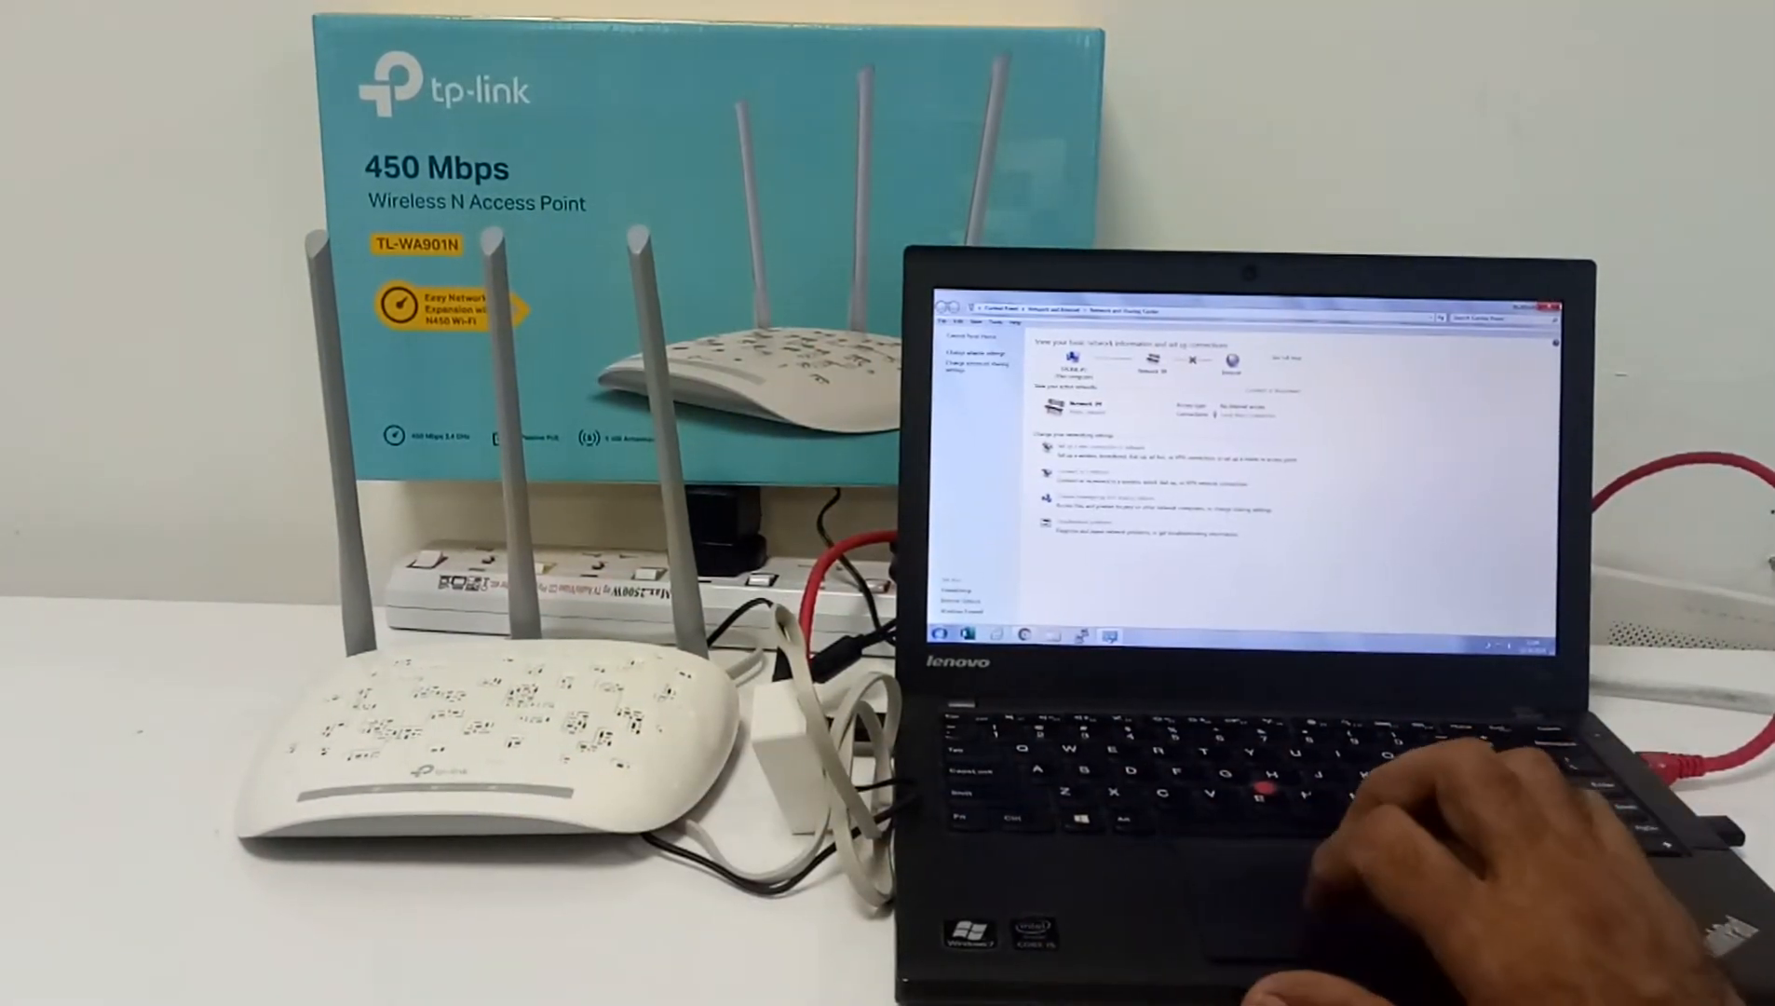
Return to the Control Panel home and open the network item under Network and Internet.
{"action": "left_click", "coordinate": [930, 634]}
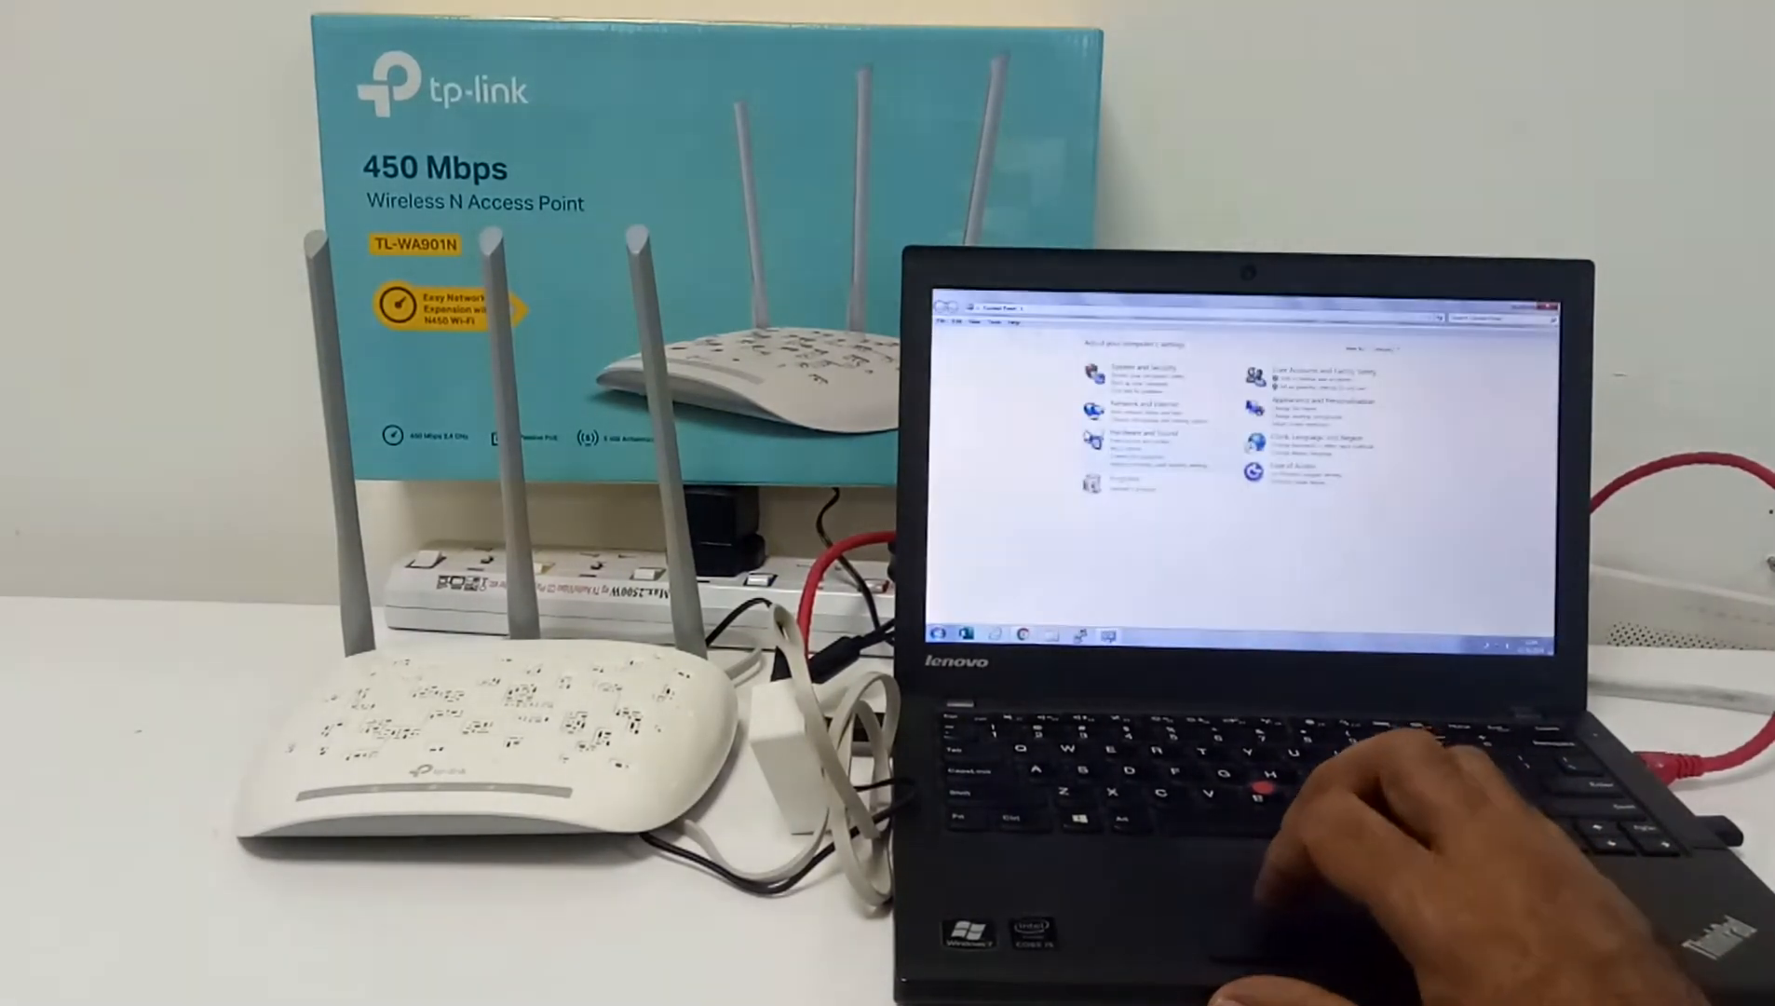
{"action": "left_click", "coordinate": [1155, 404]}
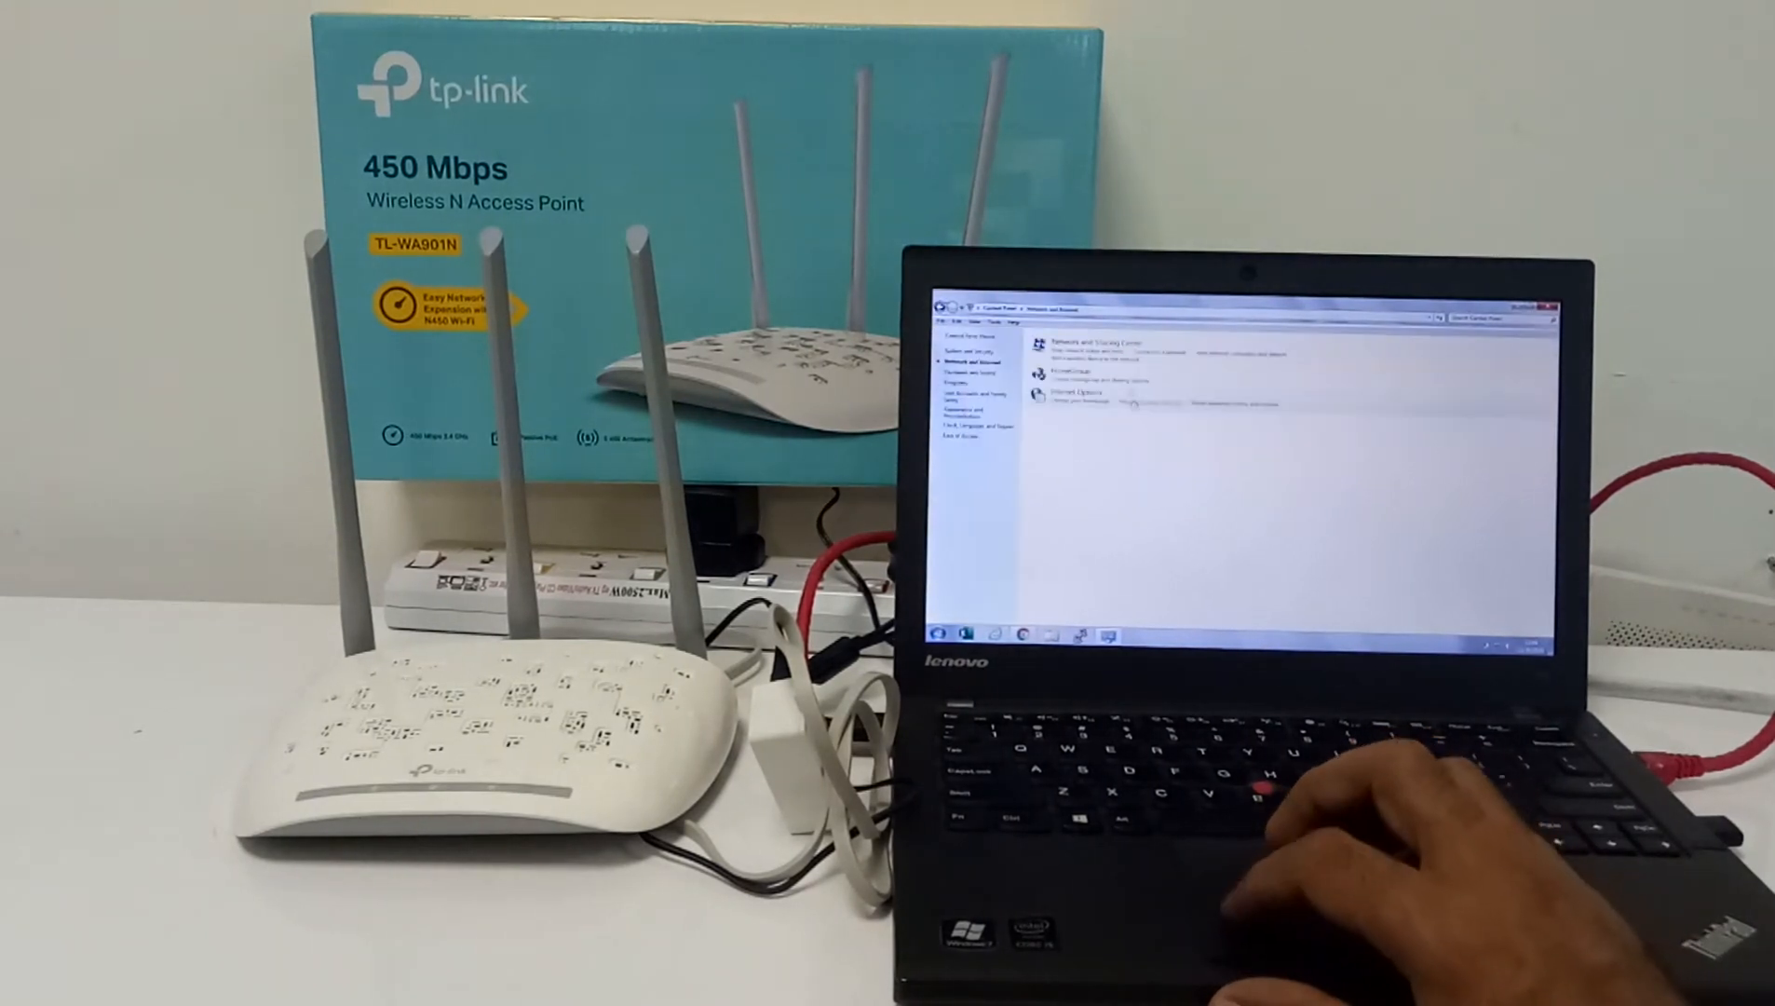
{"action": "left_click", "coordinate": [1120, 346]}
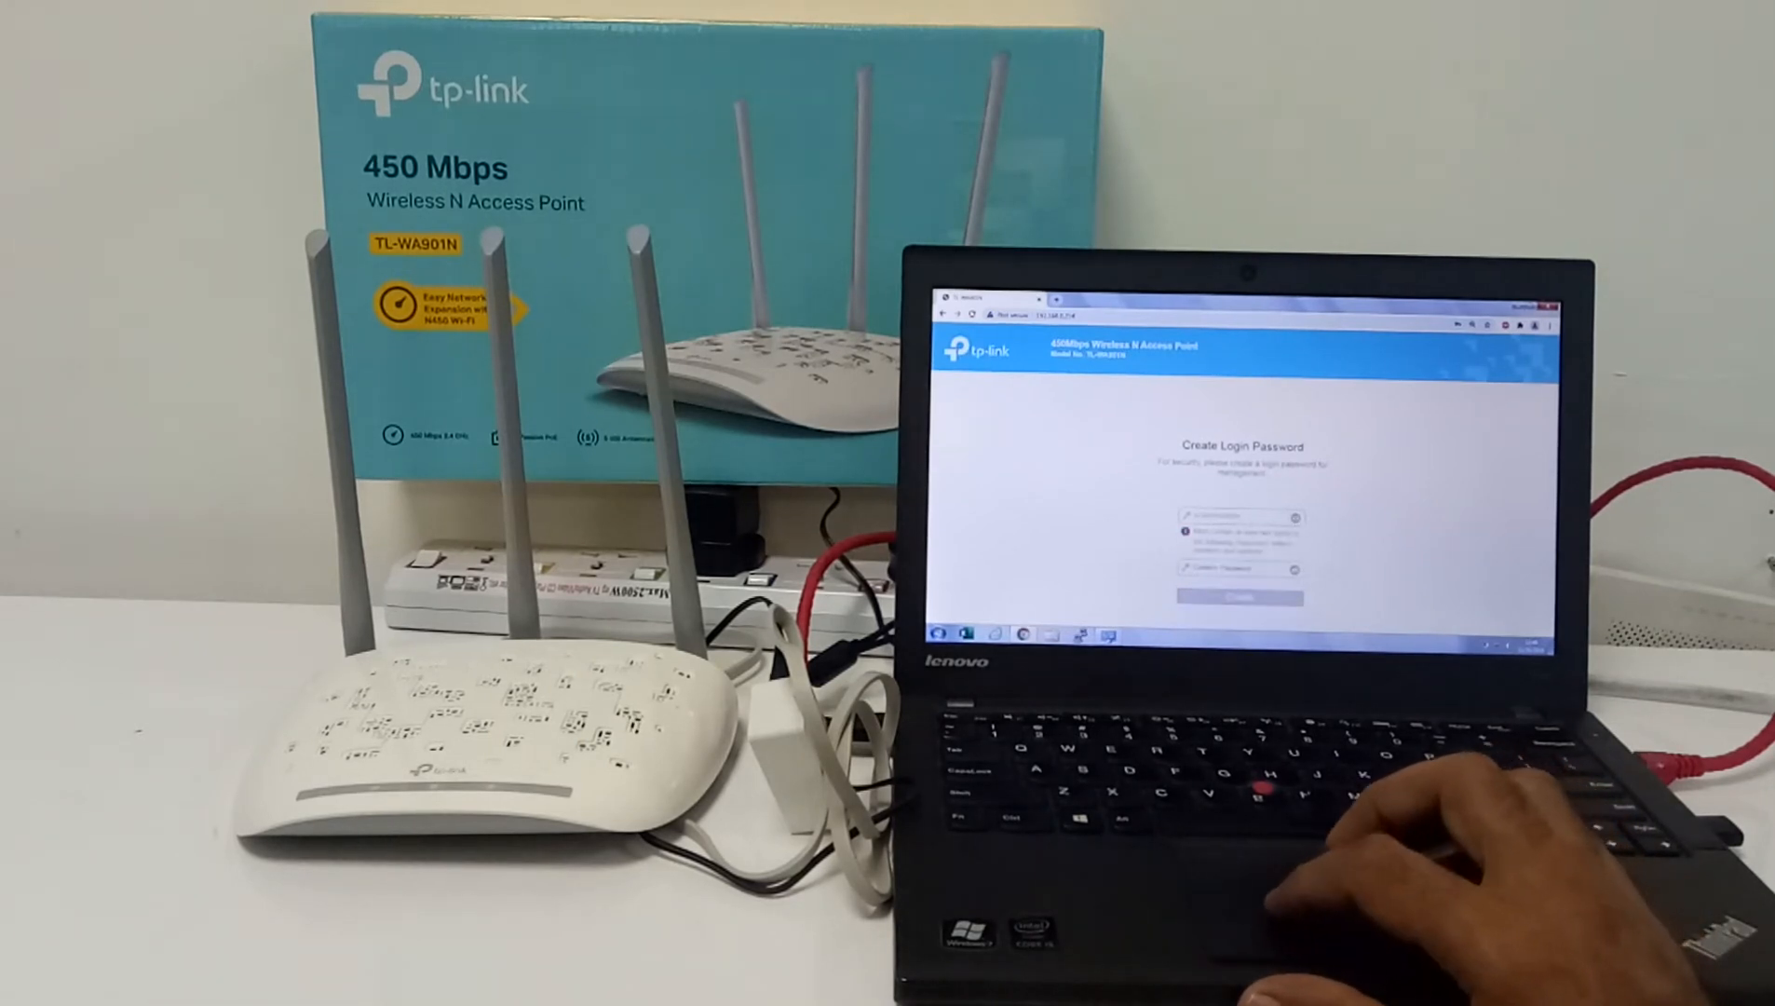
{"action": "type", "text": "password"}
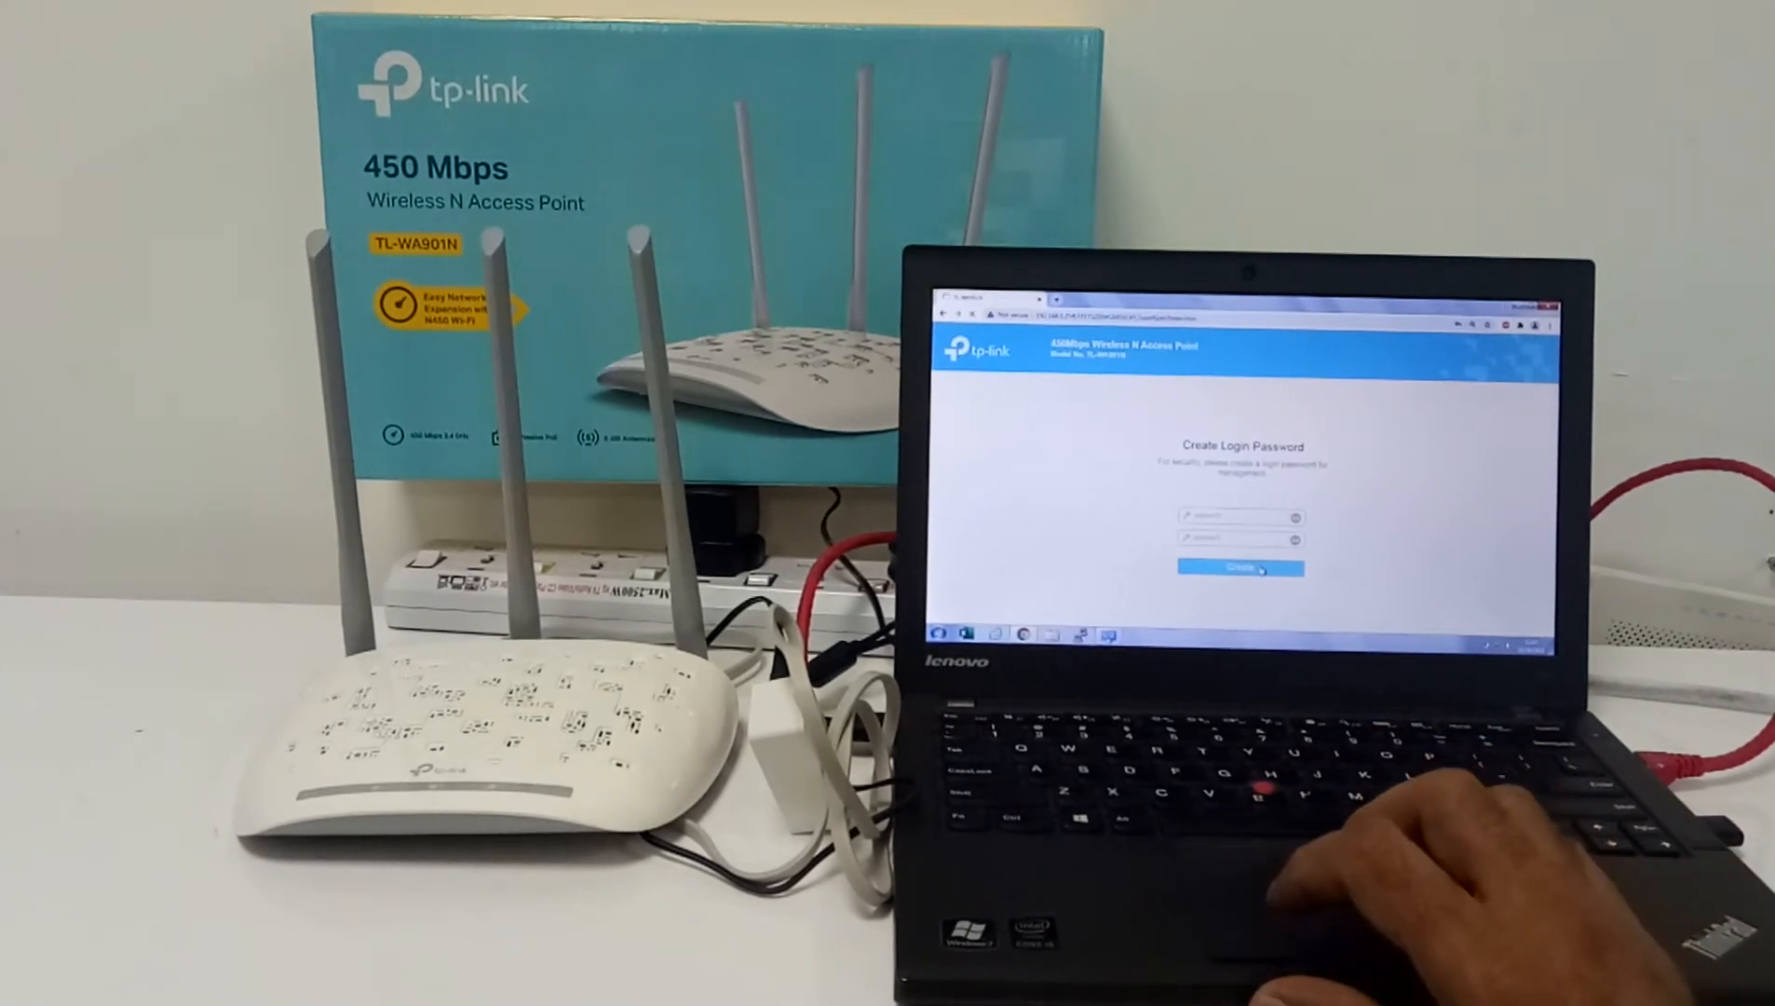
Confirm the new login password to start Quick Setup on Access AP Mode Settings.
{"action": "left_click", "coordinate": [1237, 567]}
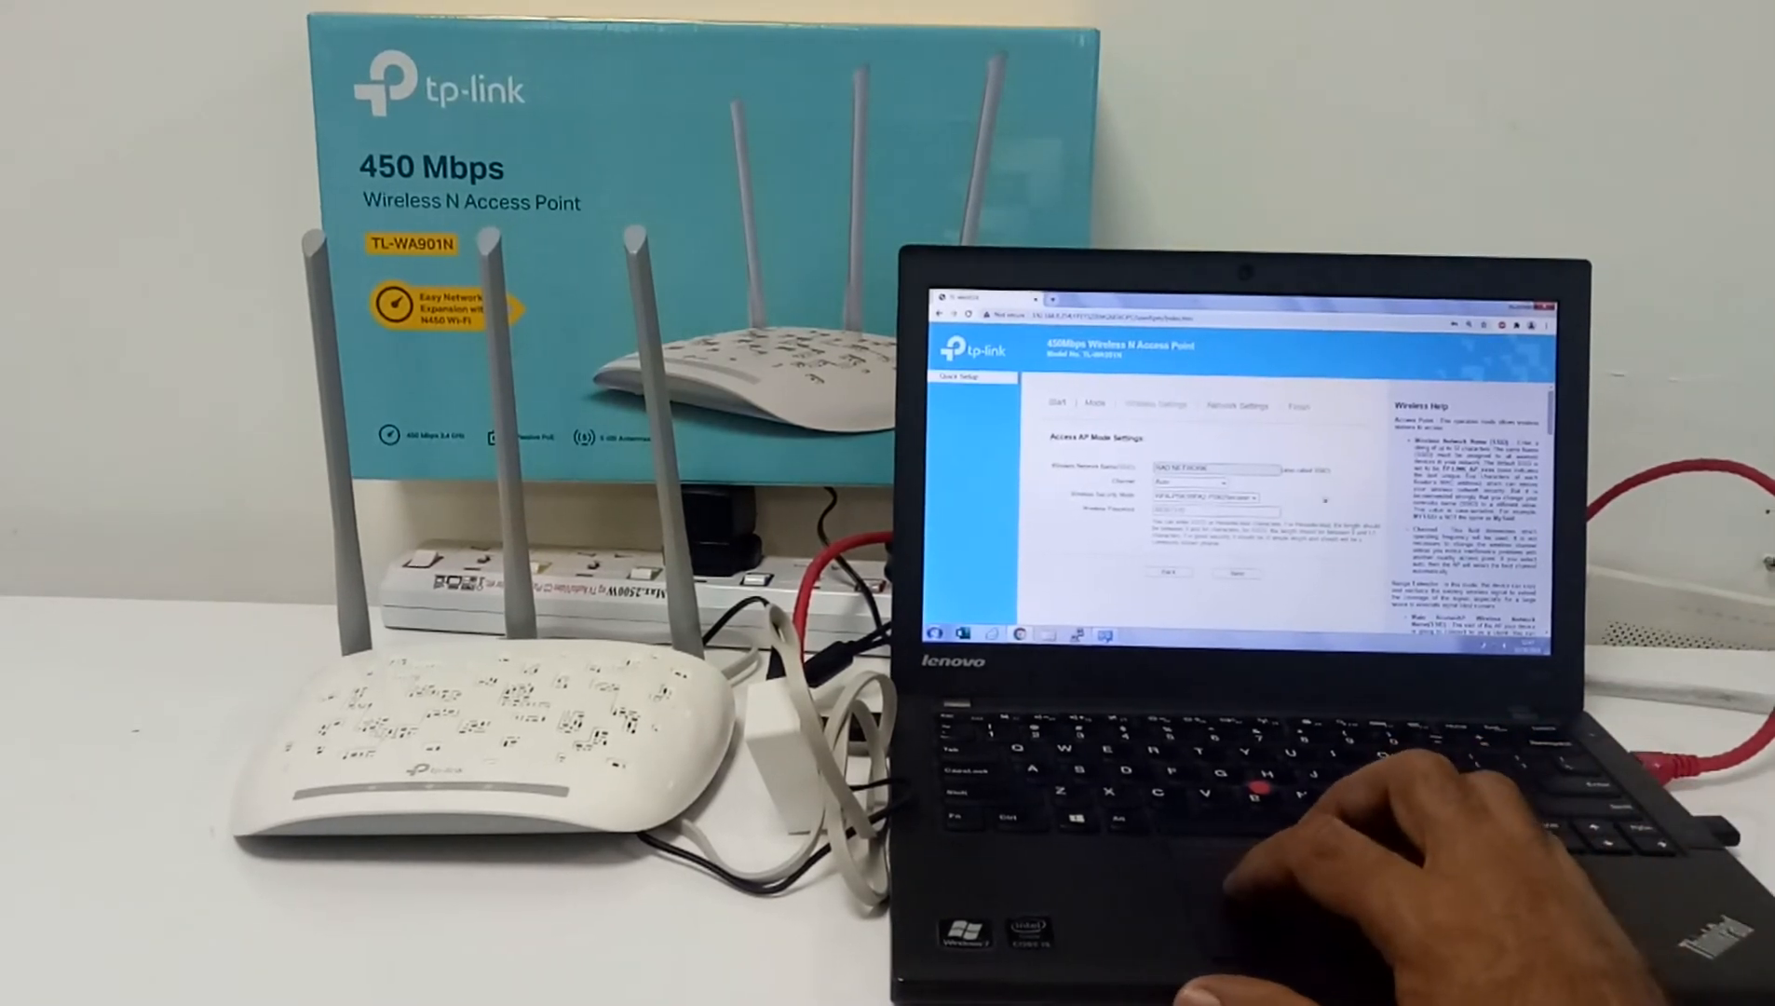
Pick a wireless channel, check the wireless password, and advance to Network Settings.
{"action": "left_click", "coordinate": [1194, 498]}
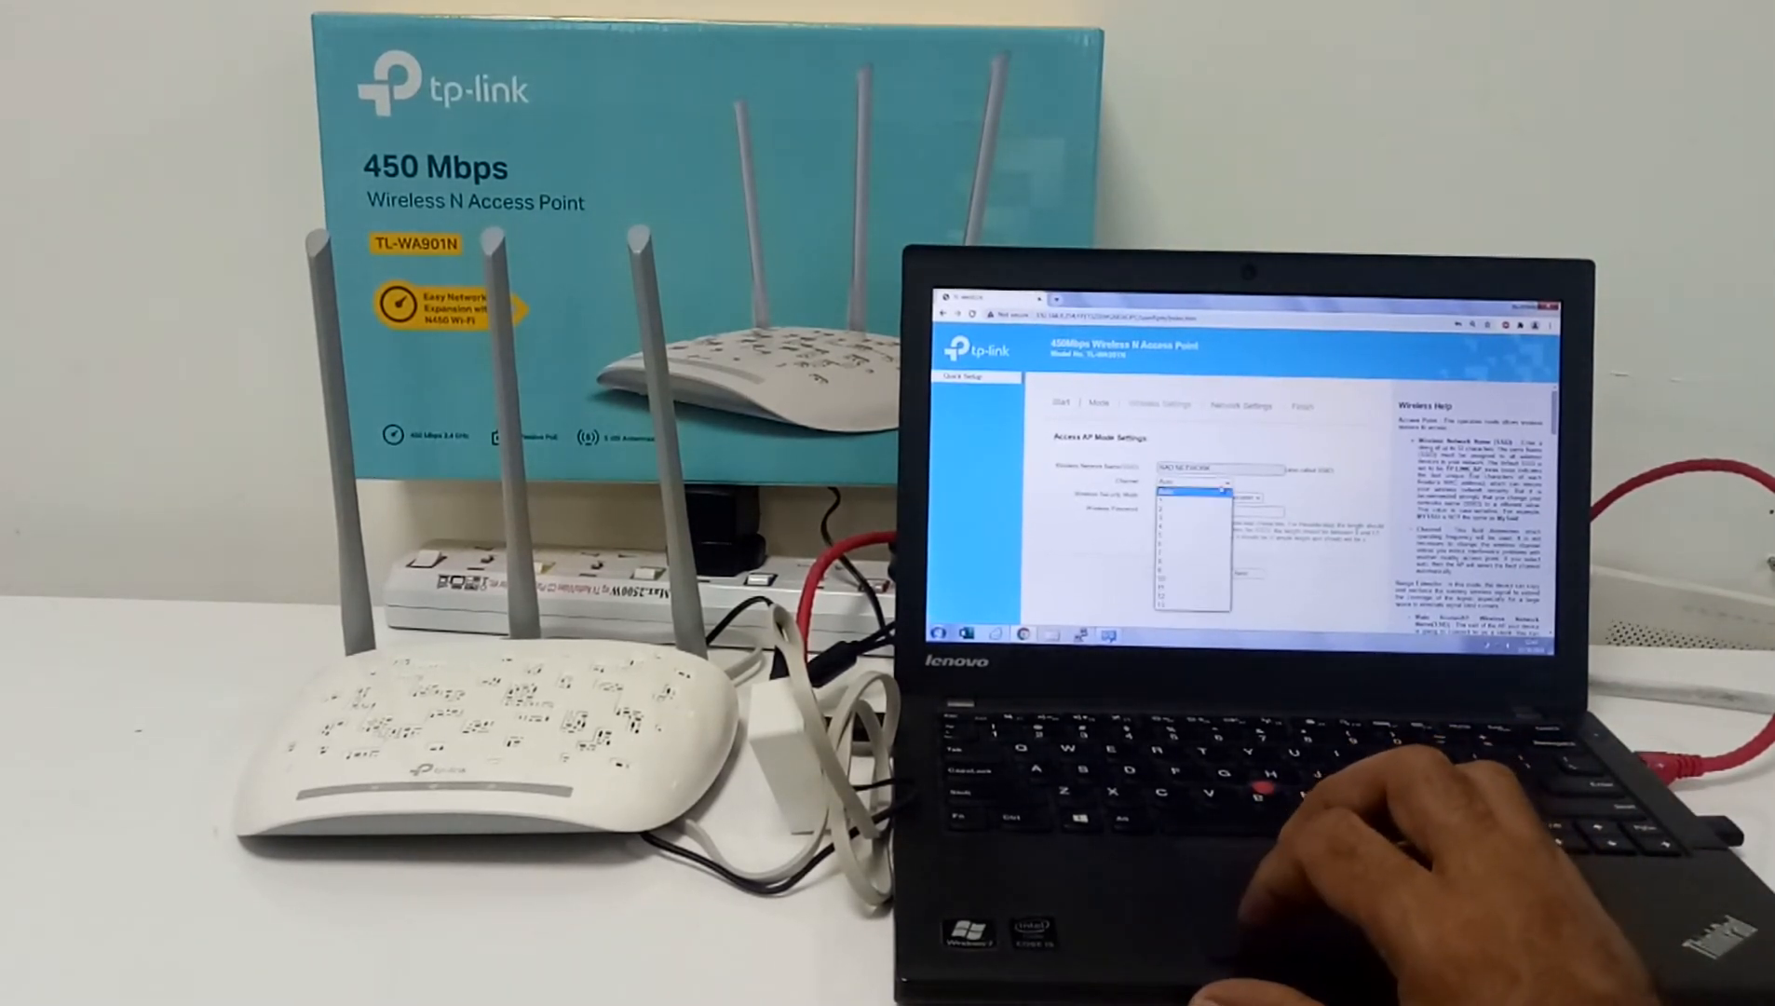
{"action": "left_click", "coordinate": [1177, 520]}
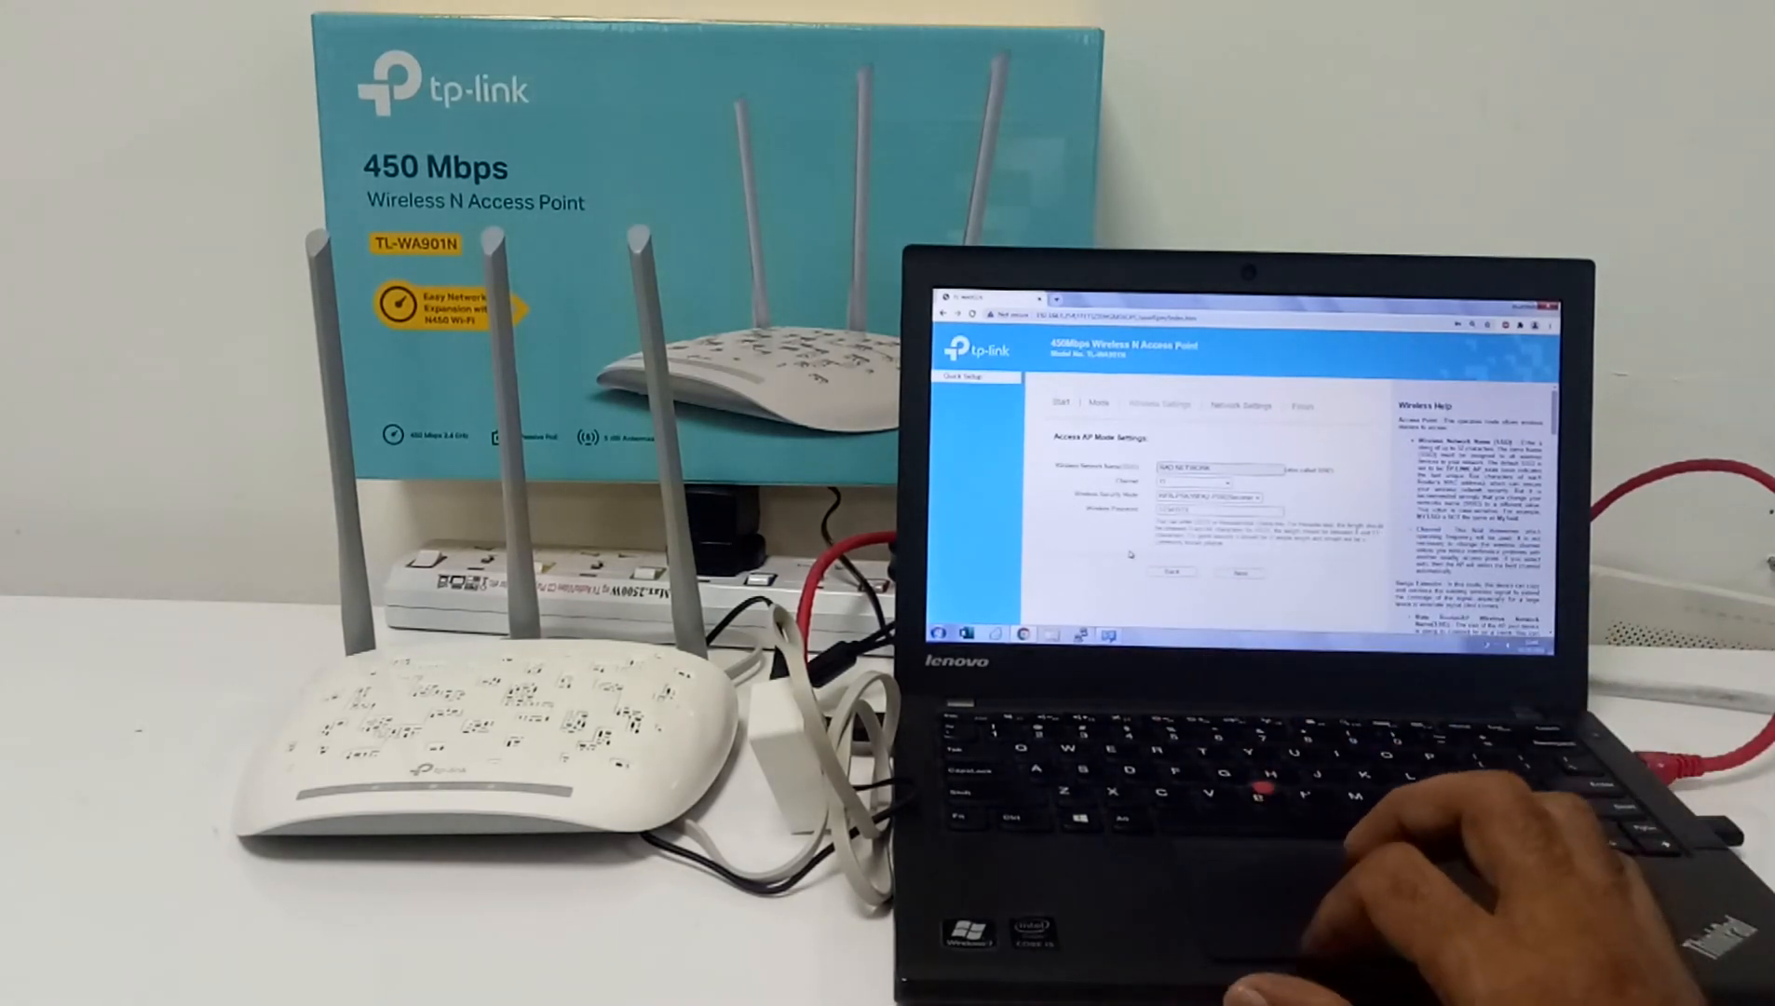
{"action": "left_click", "coordinate": [1239, 573]}
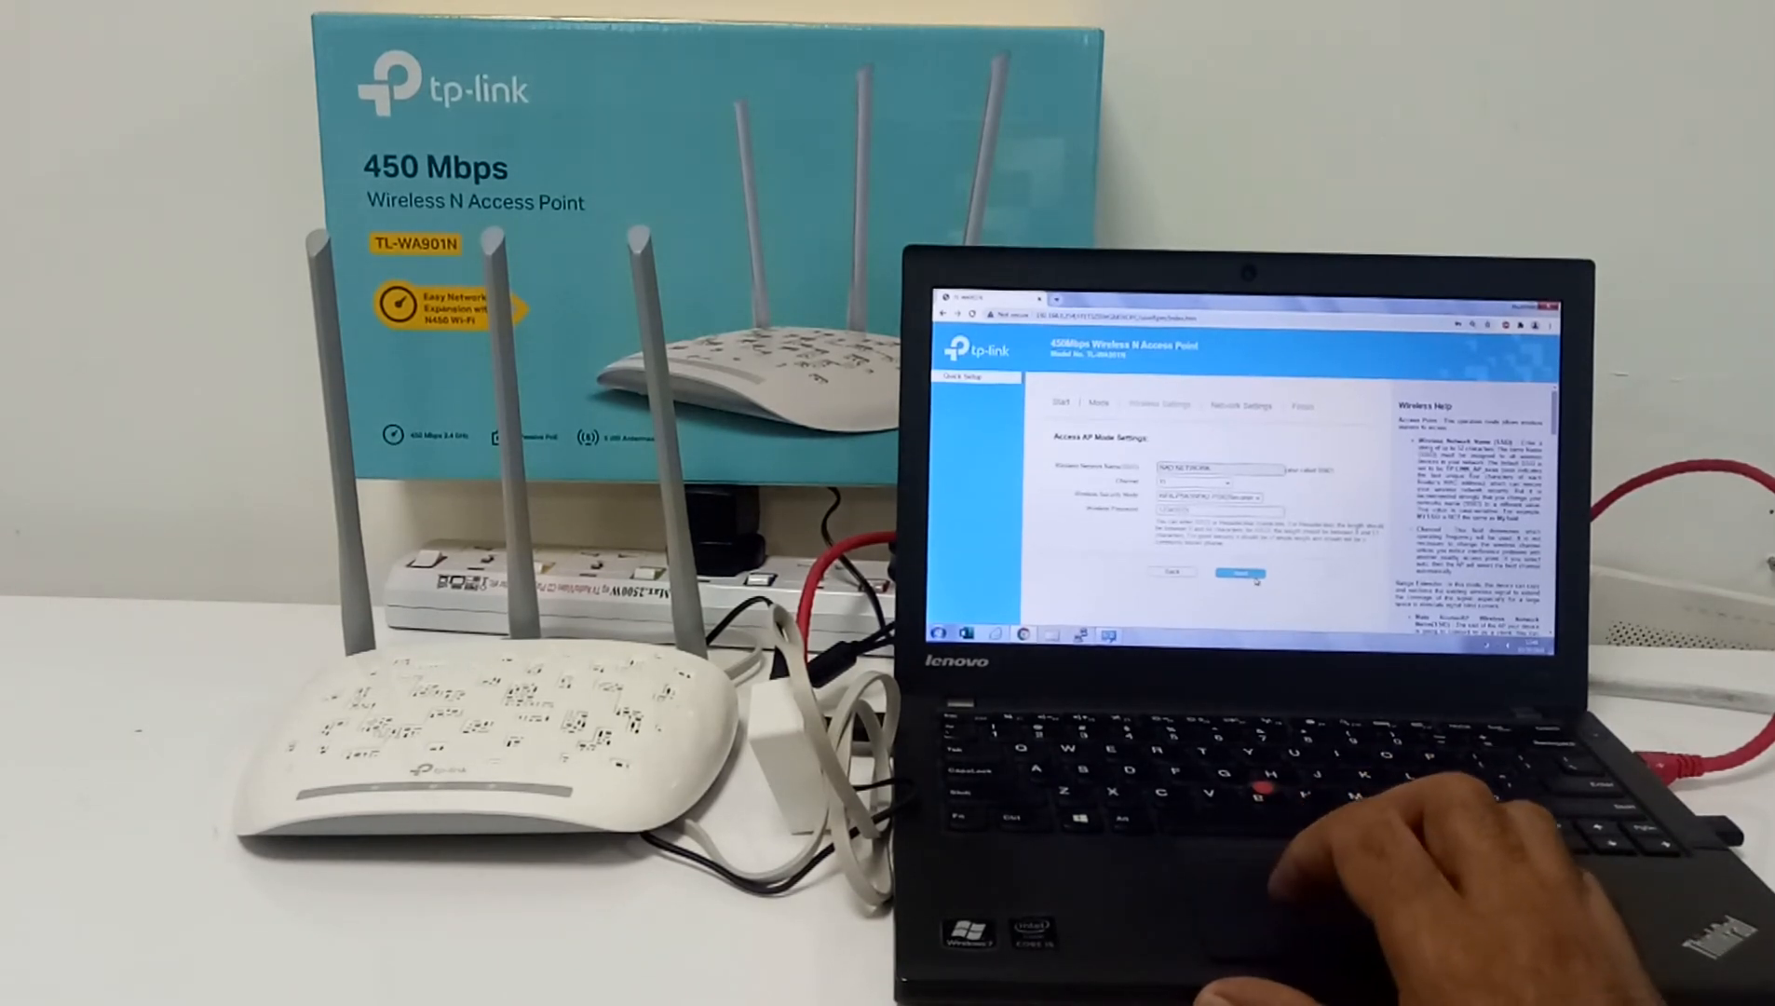
{"action": "left_click", "coordinate": [1240, 572]}
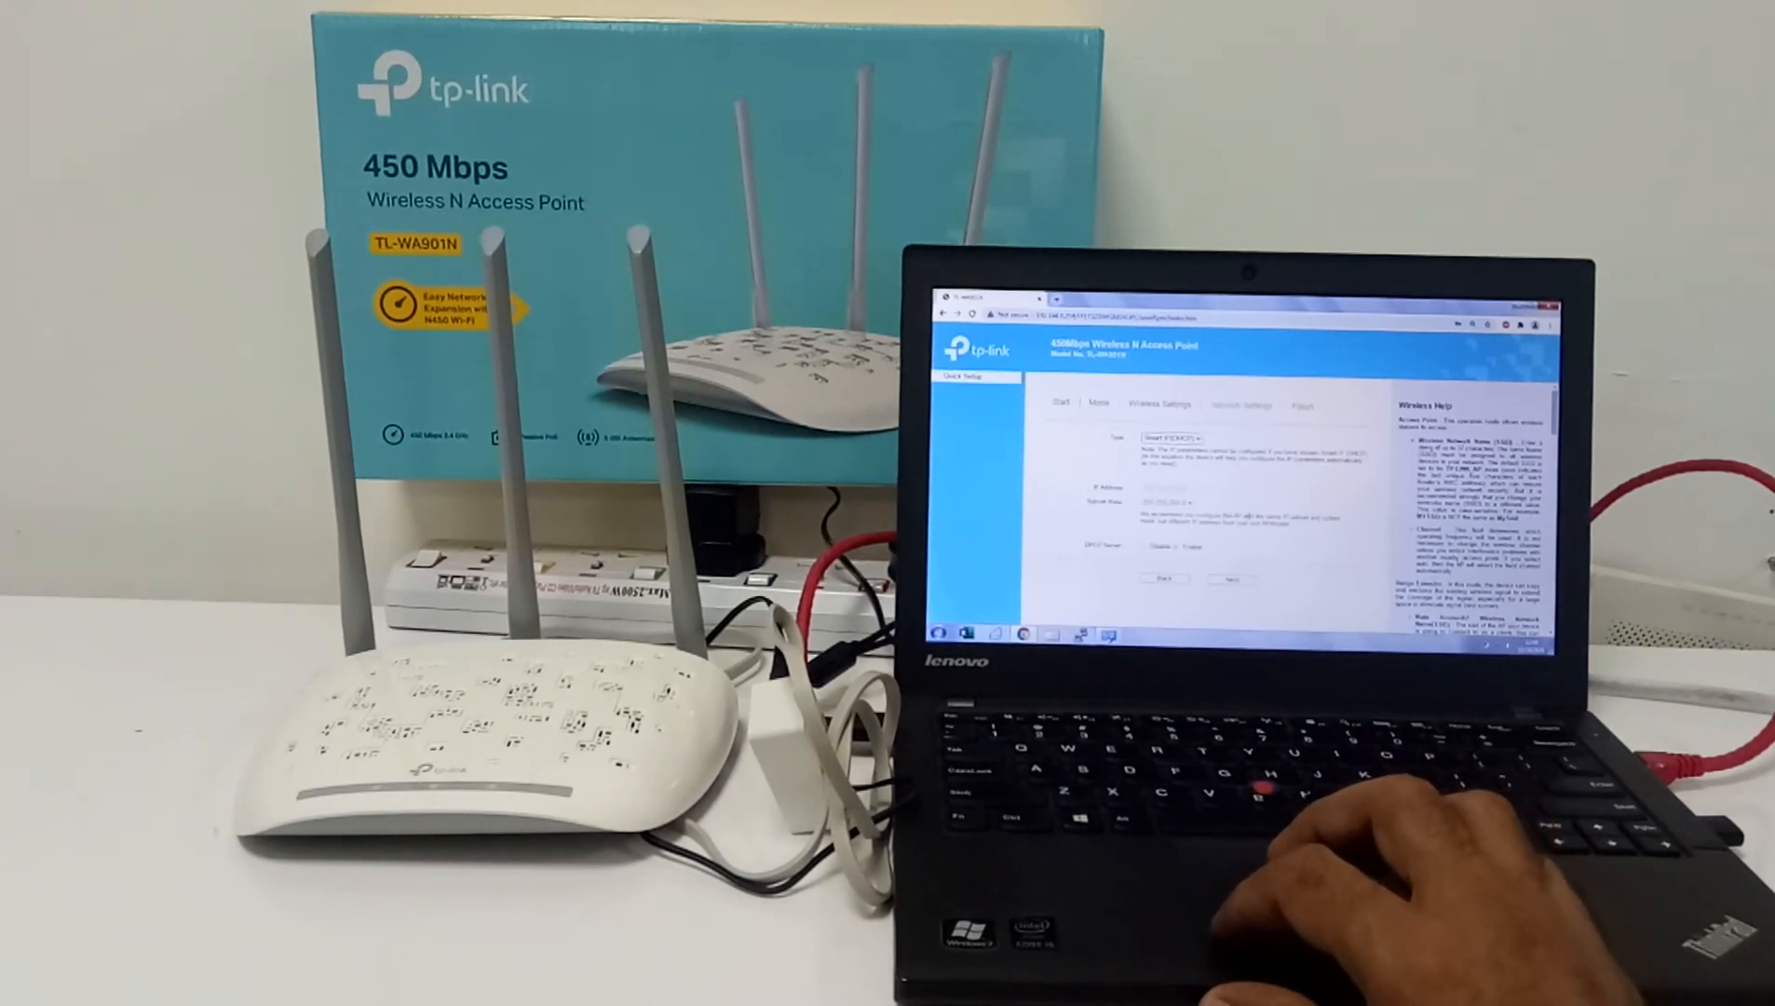
Accept network settings, finish Quick Setup, and view the access point's Status page.
{"action": "left_click", "coordinate": [1232, 580]}
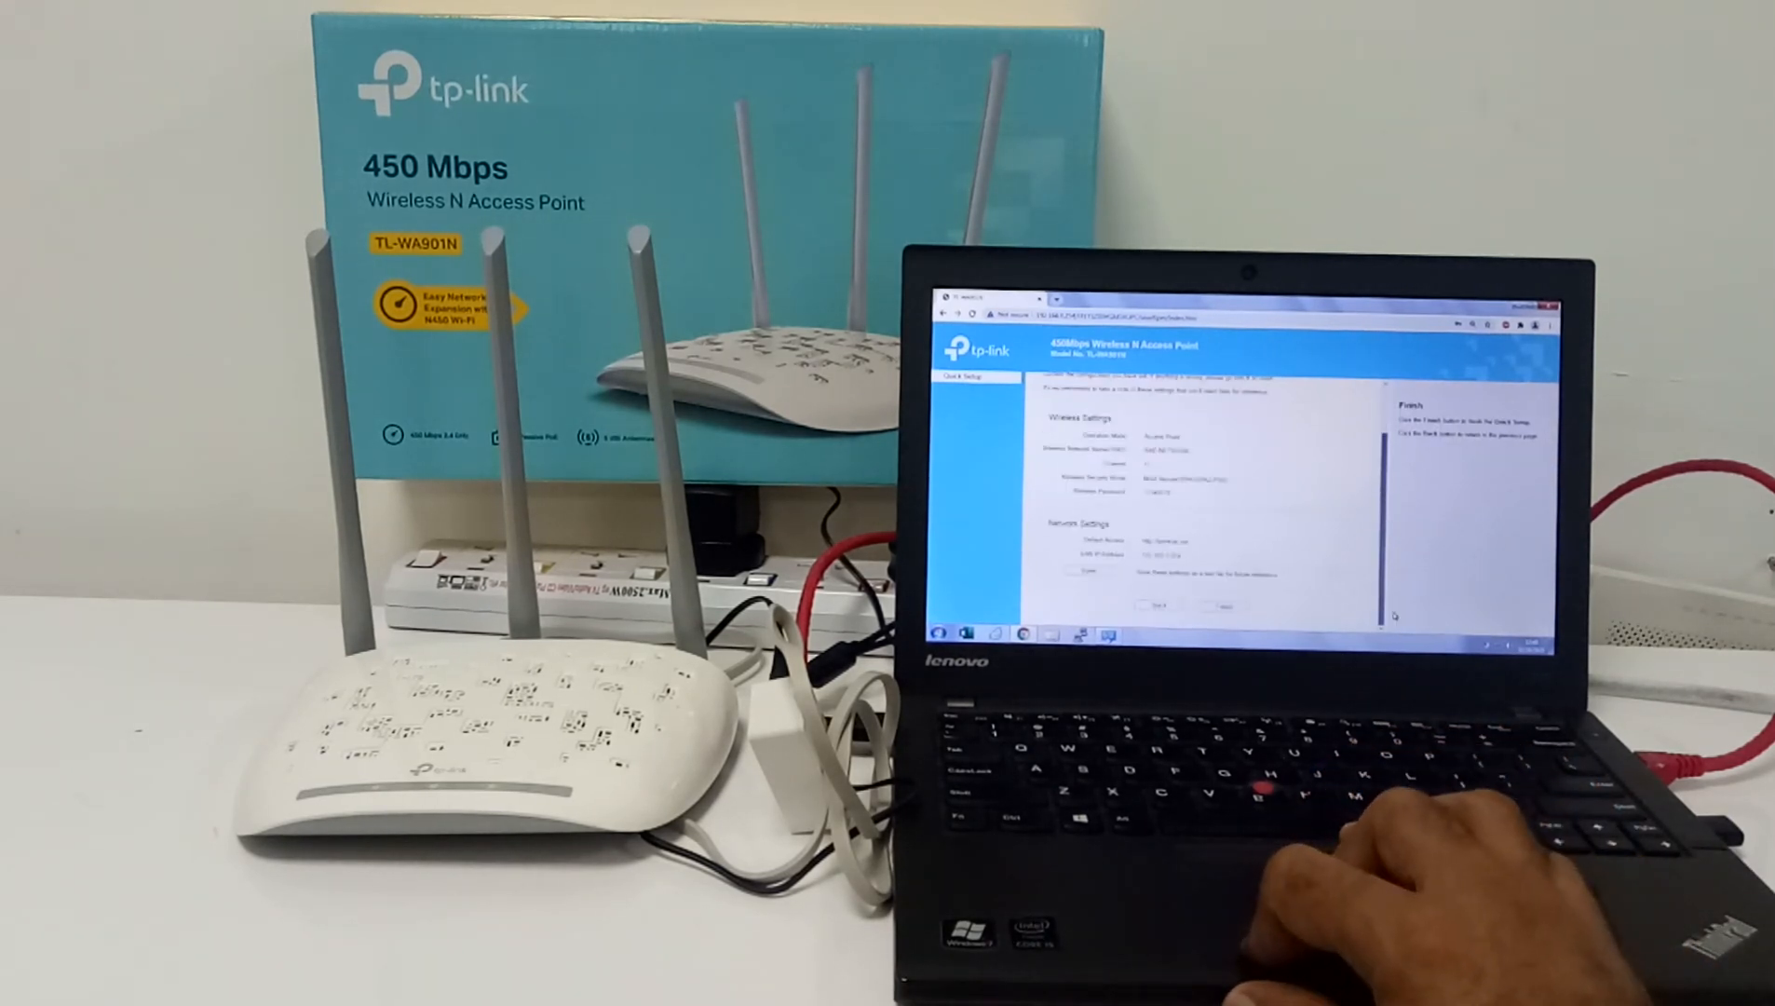
{"action": "left_click", "coordinate": [1224, 607]}
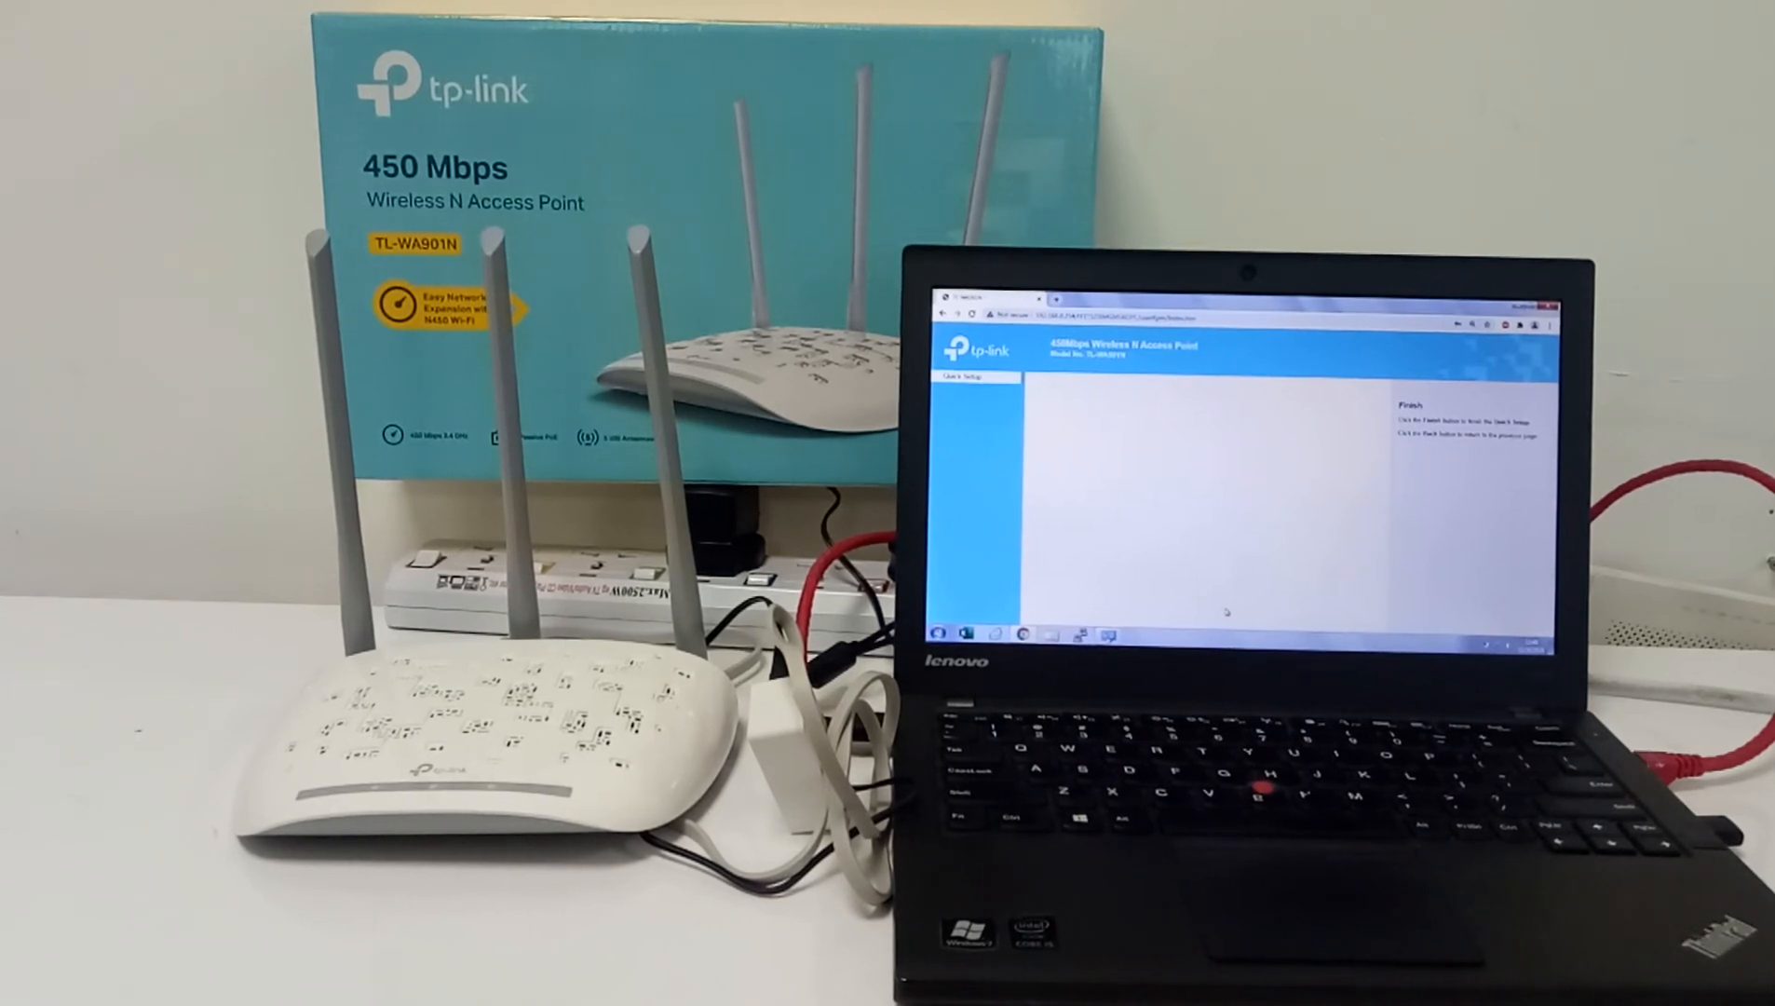
{"action": "left_click", "coordinate": [955, 377]}
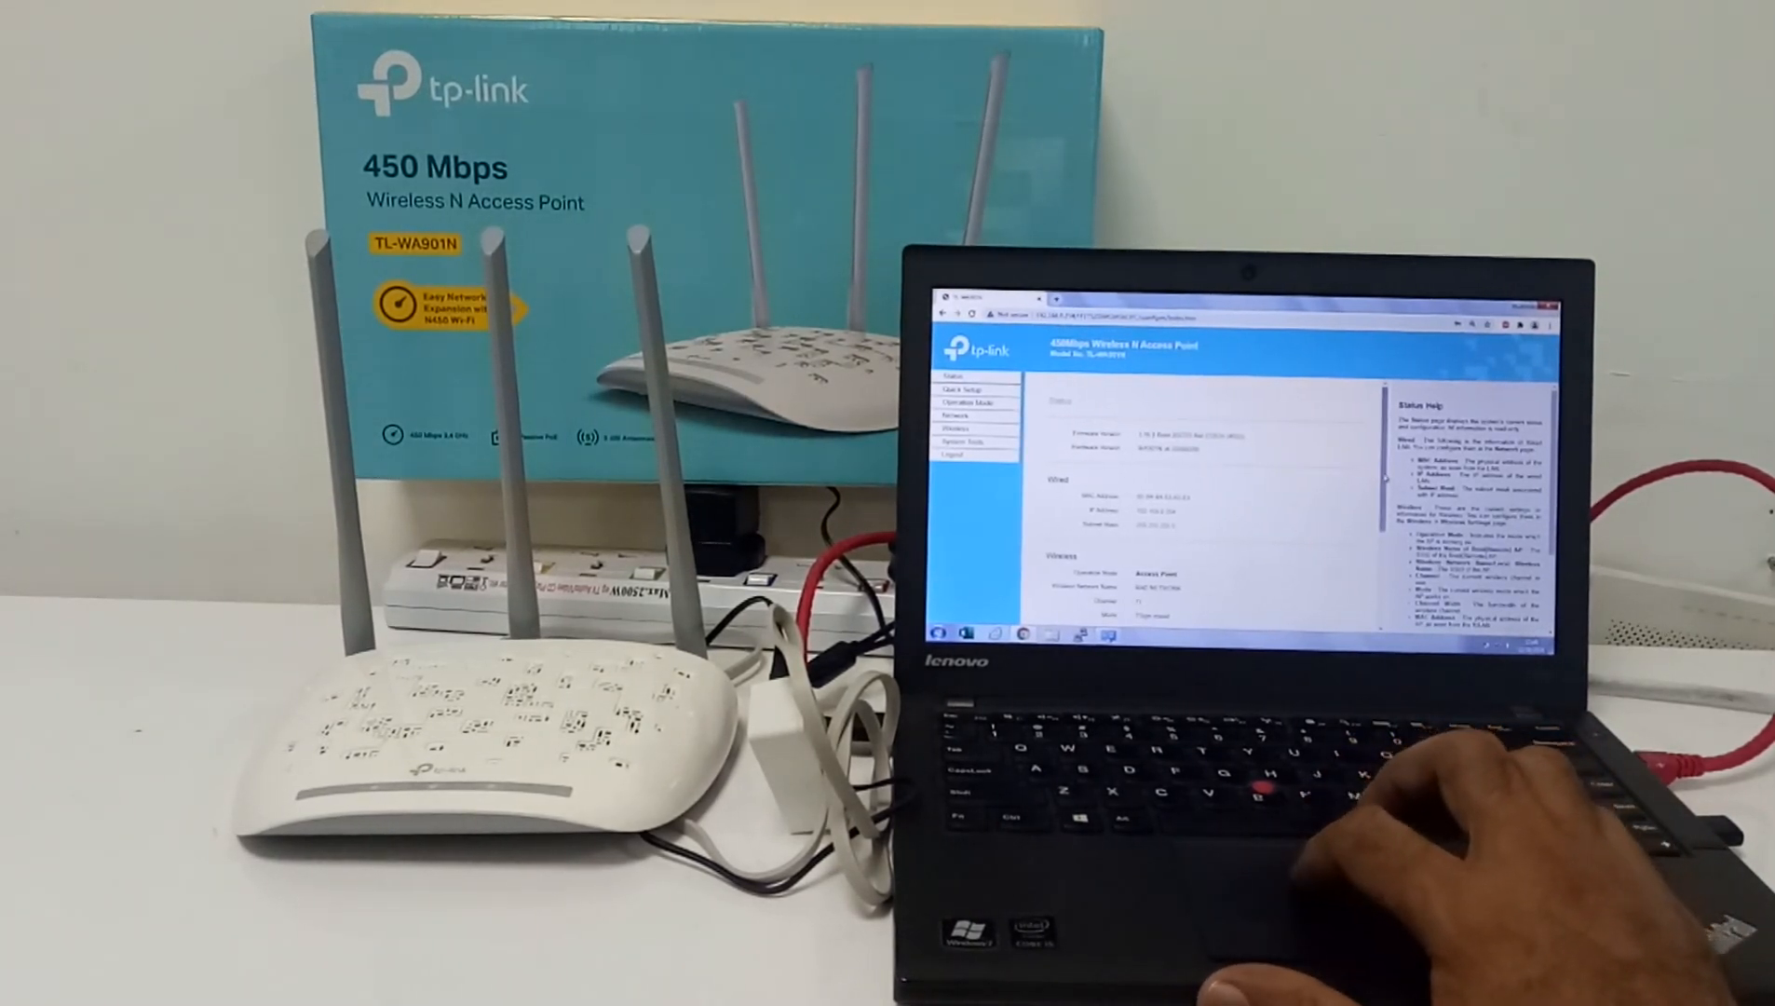
Review the wireless status, then view Wireless Settings and the WPA/WPA2-Personal security page.
{"action": "scroll", "scroll_direction": "down", "scroll_amount": 3}
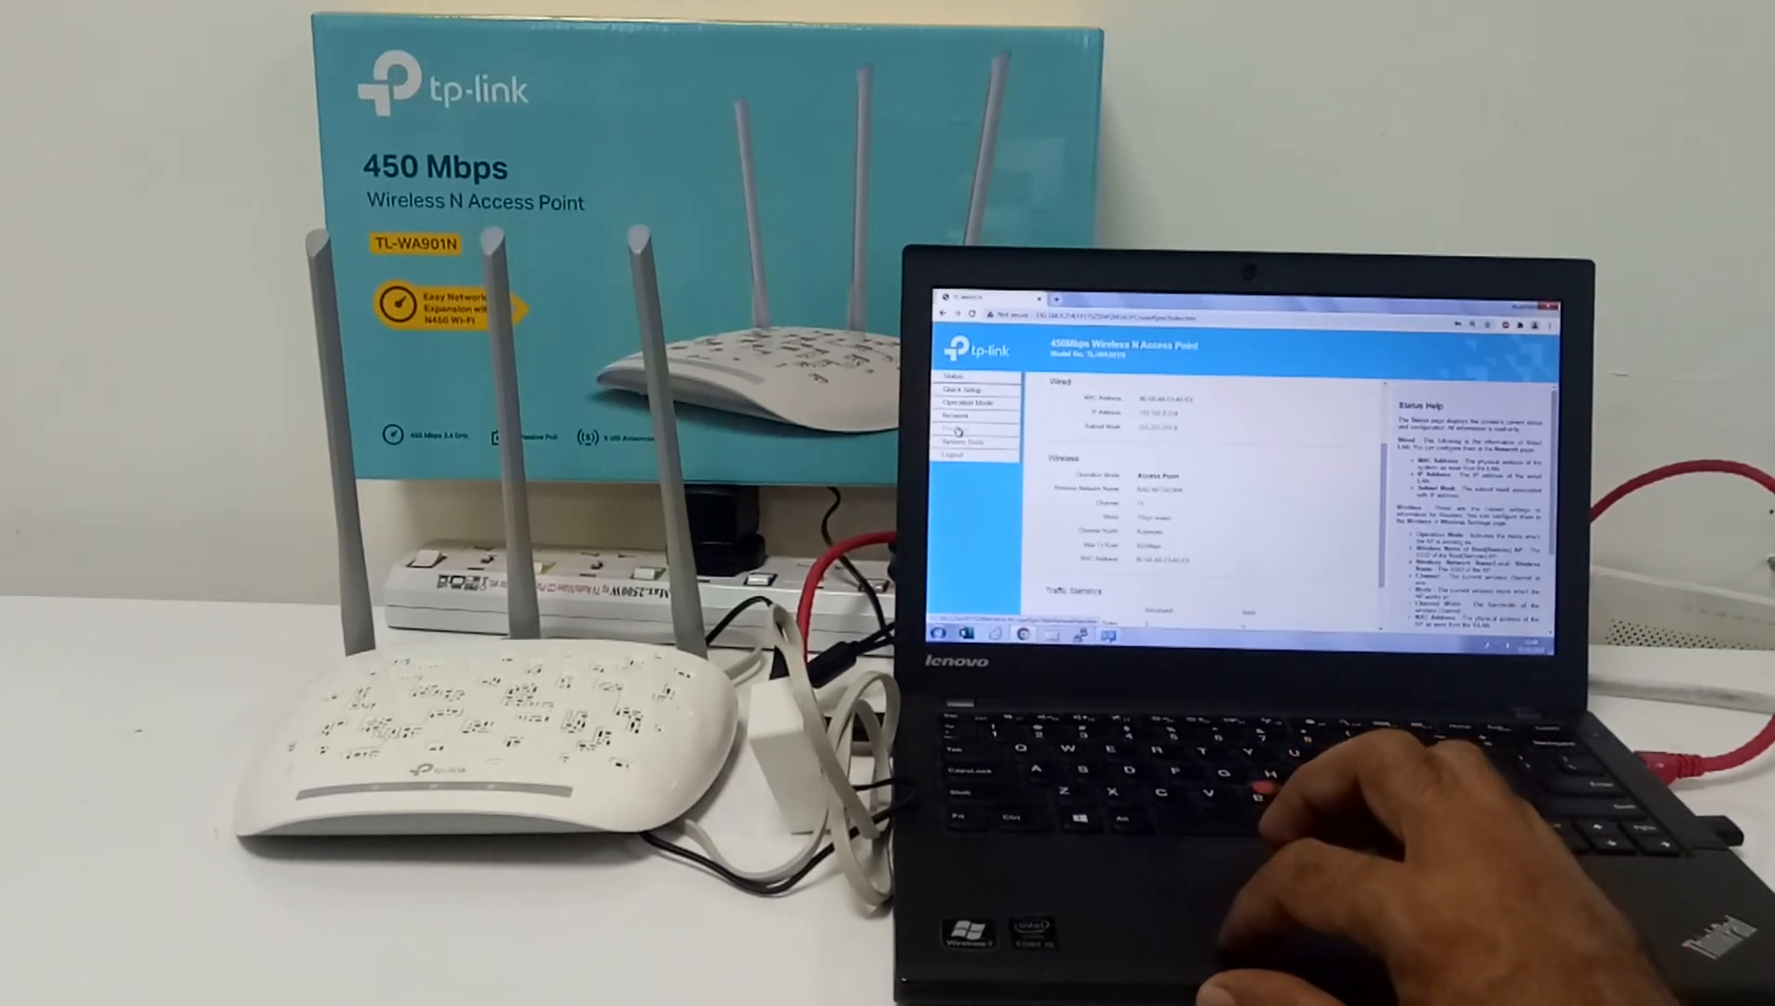
{"action": "left_click", "coordinate": [956, 431]}
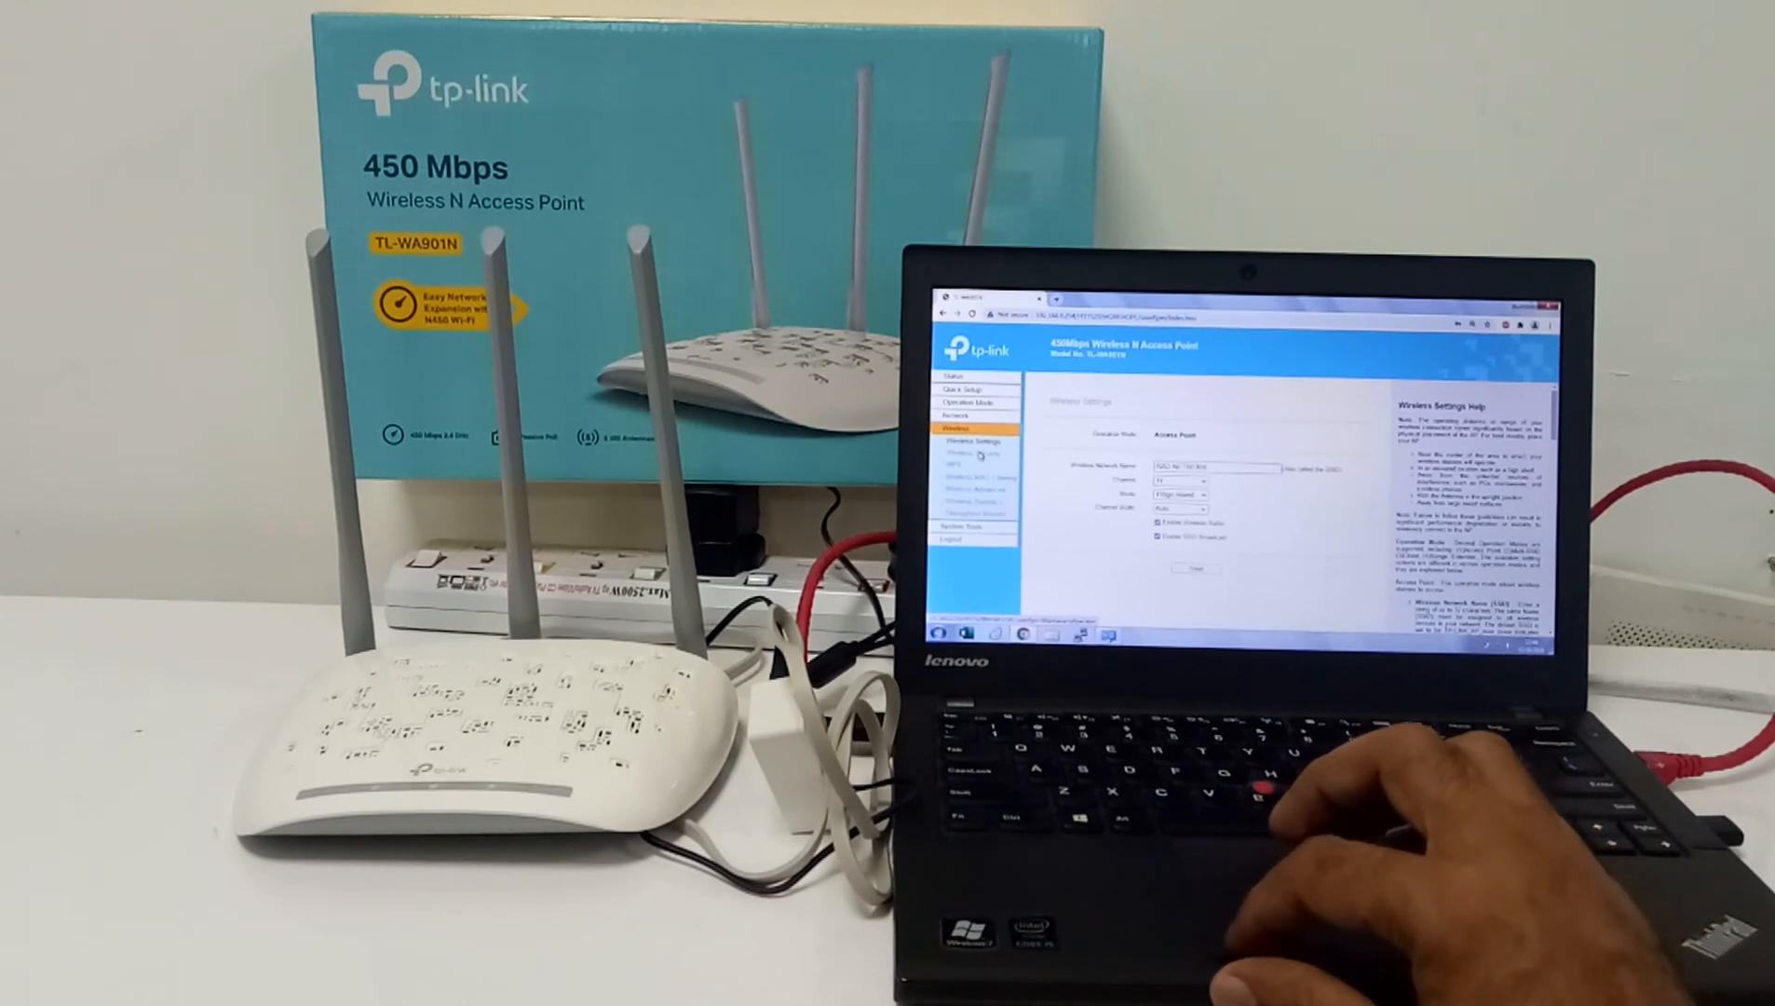
{"action": "left_click", "coordinate": [971, 452]}
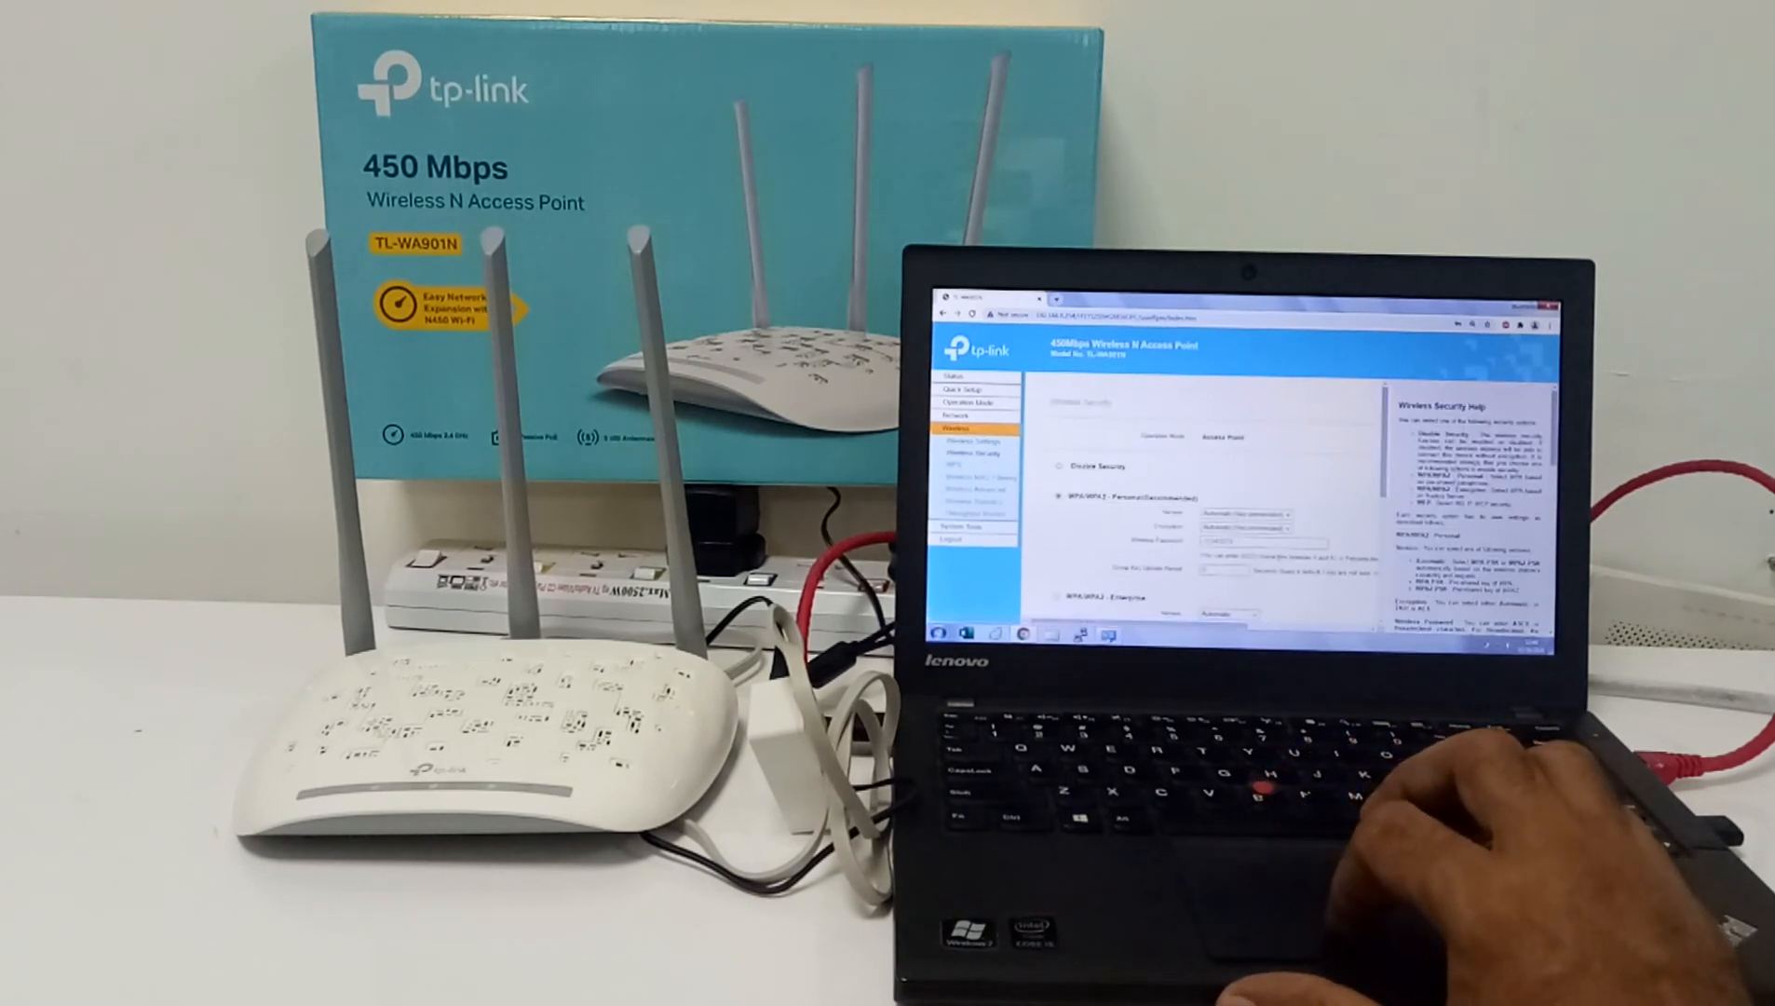